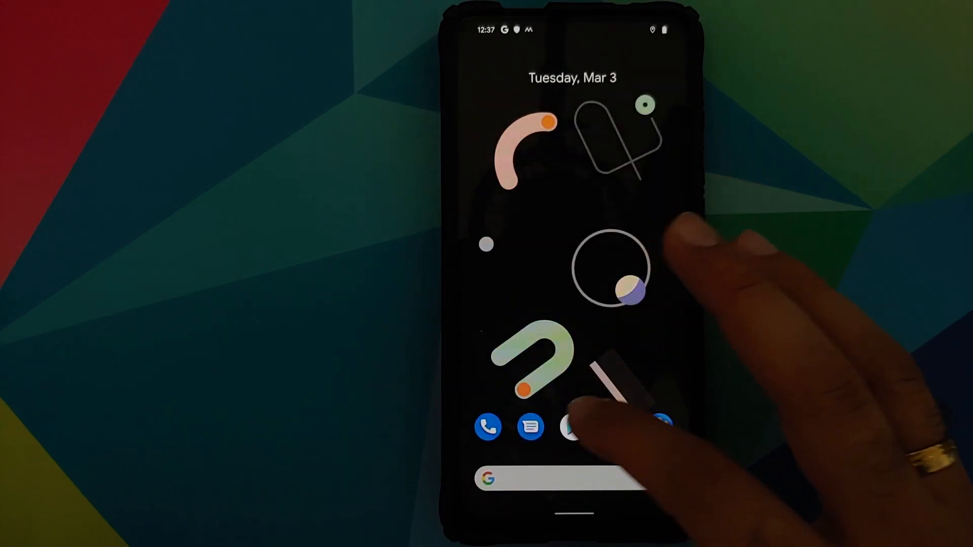
- Dismiss the launcher prompts and bring up the phone's Settings
{"action": "left_click", "coordinate": [574, 428]}
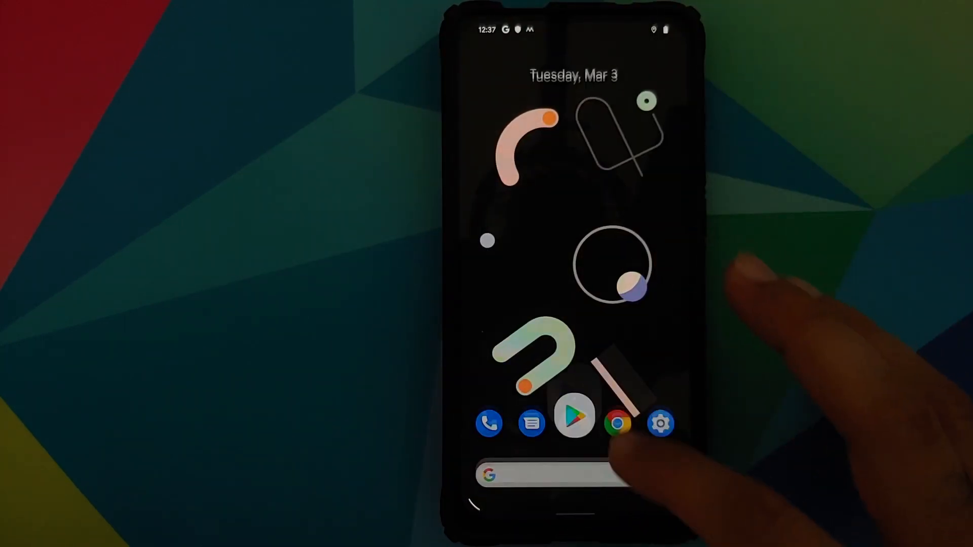
{"action": "left_click", "coordinate": [531, 423]}
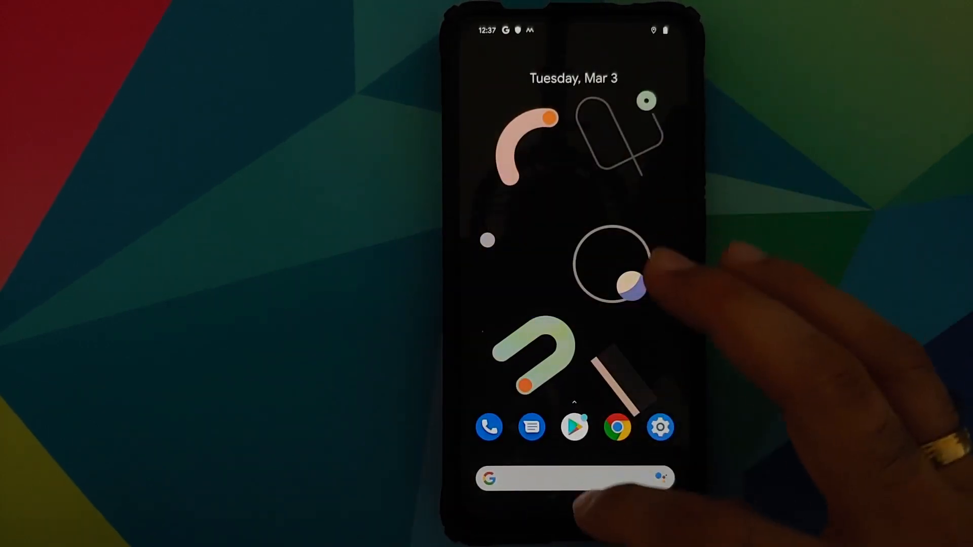
{"action": "left_click", "coordinate": [573, 427]}
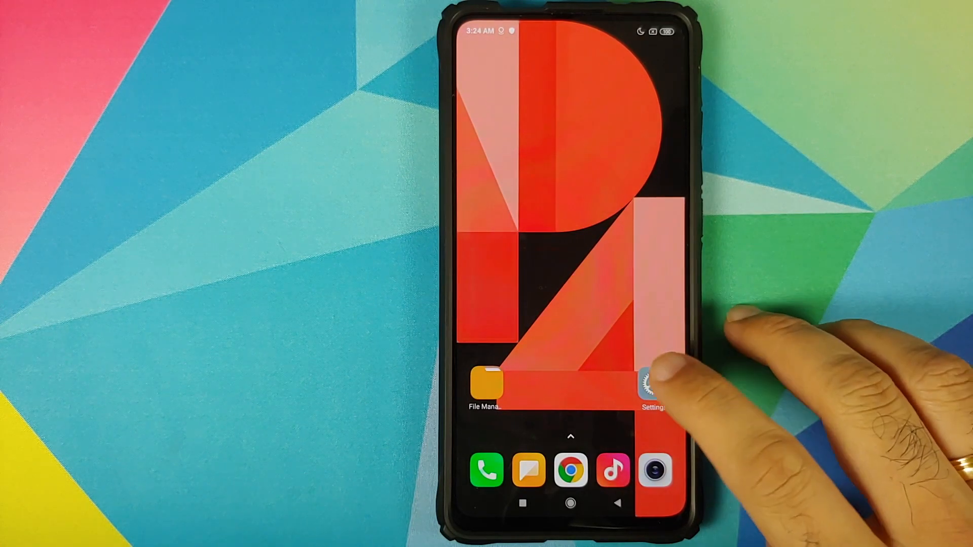
{"action": "left_click", "coordinate": [649, 385]}
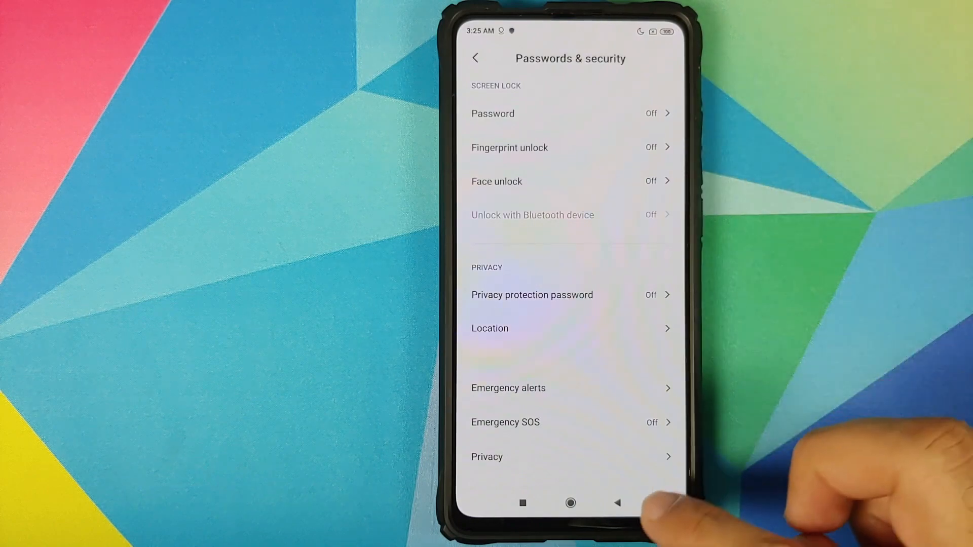
- From the settings list, restart the phone so it boots into TWRP recovery
{"action": "left_click", "coordinate": [475, 57]}
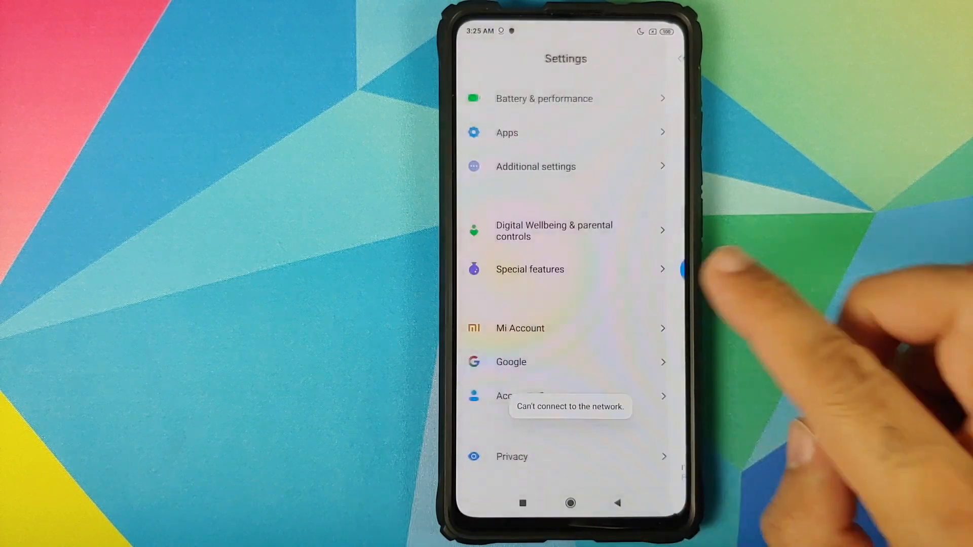
{"action": "scroll", "scroll_direction": "down", "scroll_amount": 3}
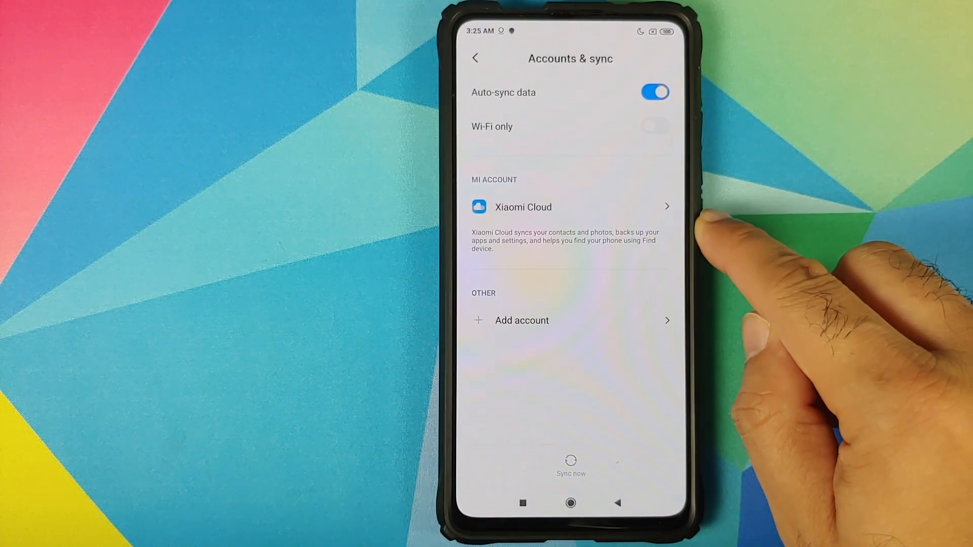
{"action": "left_click", "coordinate": [571, 504]}
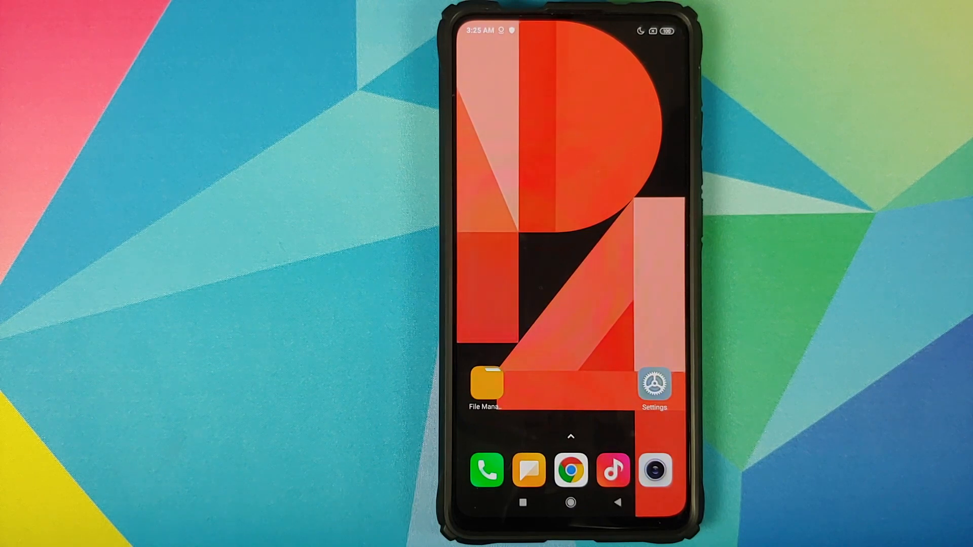
{"action": "left_click", "coordinate": [486, 388]}
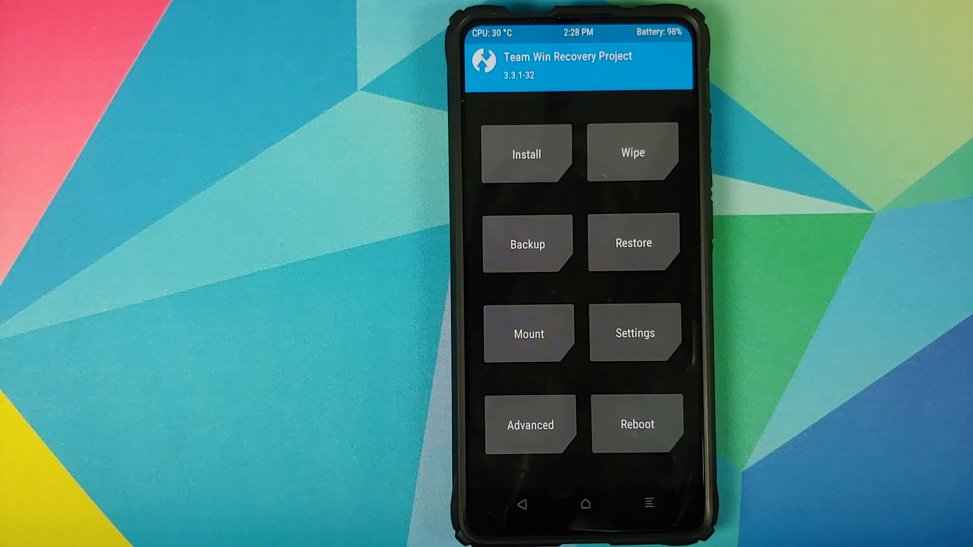
- Wipe Dalvik cache, cache, system, vendor and data, keeping internal storage, then return to the main menu
{"action": "left_click", "coordinate": [633, 152]}
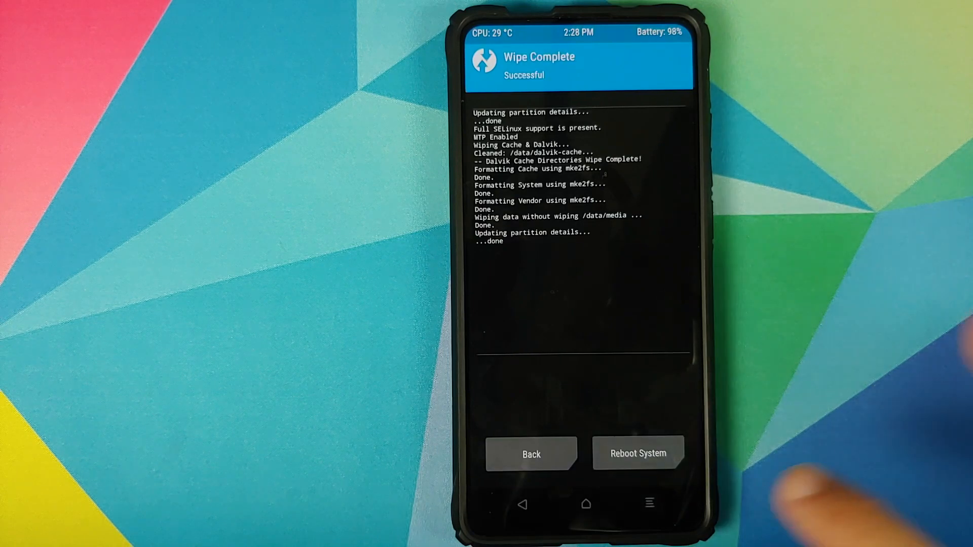
{"action": "left_click", "coordinate": [531, 454]}
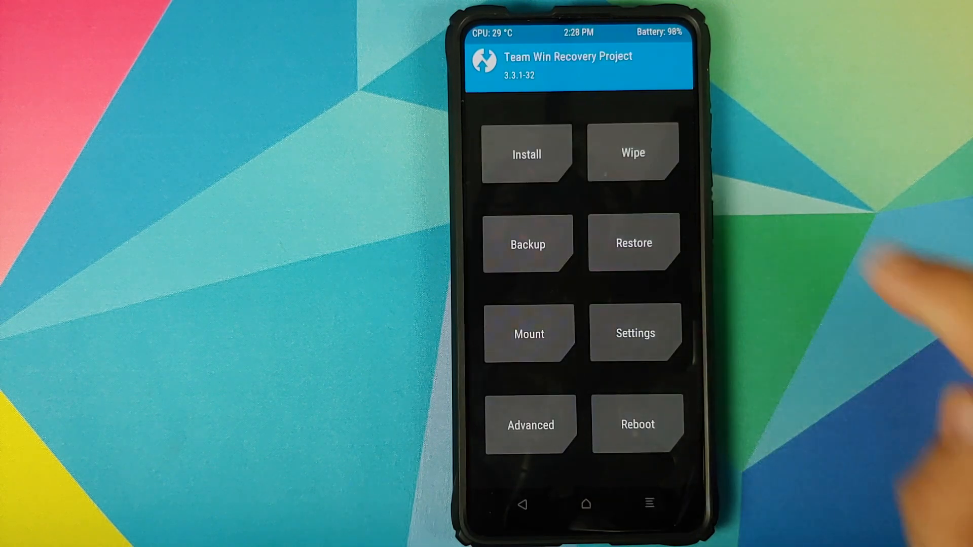
- From /sdcard/pixel-4-xl queue the Pixel 4 XL vendor and system zips and confirm flashing
{"action": "left_click", "coordinate": [527, 153]}
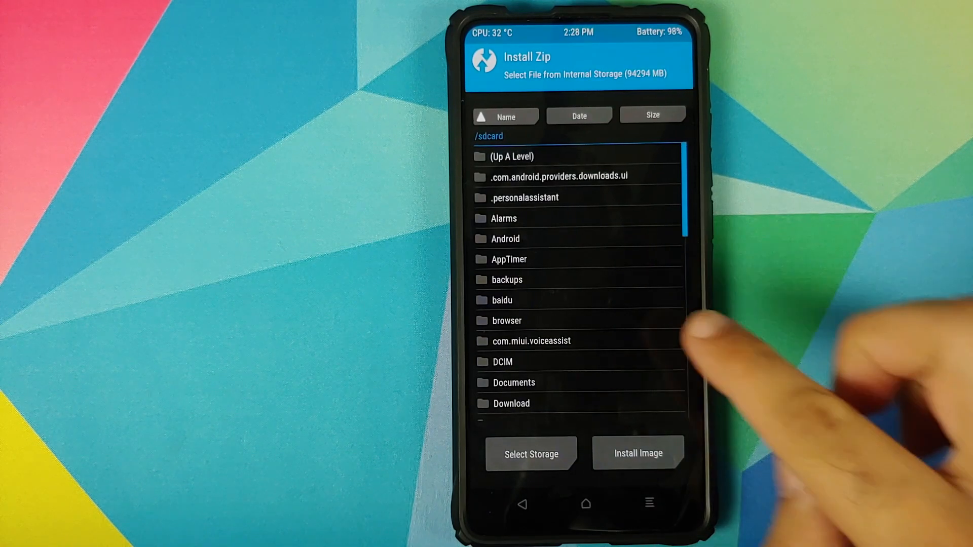
{"action": "left_click", "coordinate": [511, 403]}
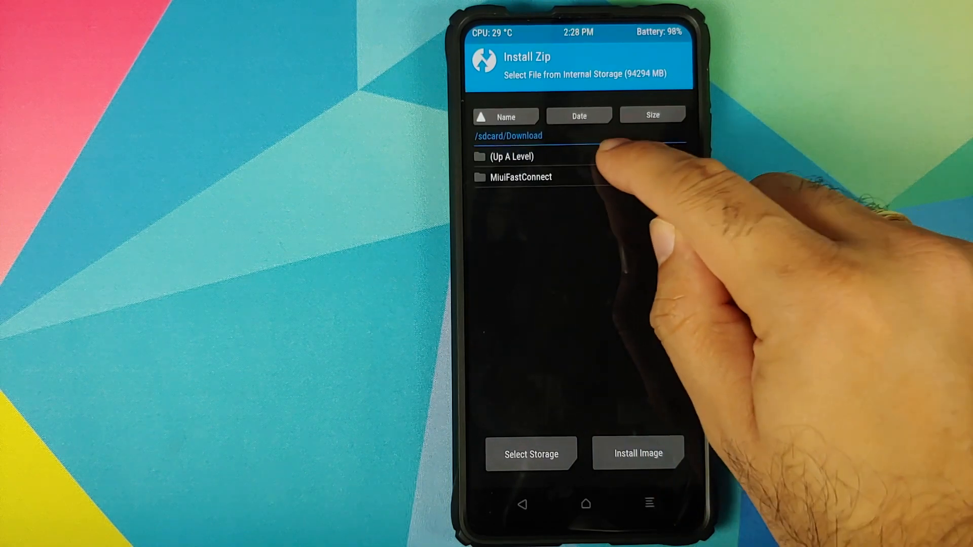
{"action": "left_click", "coordinate": [510, 157]}
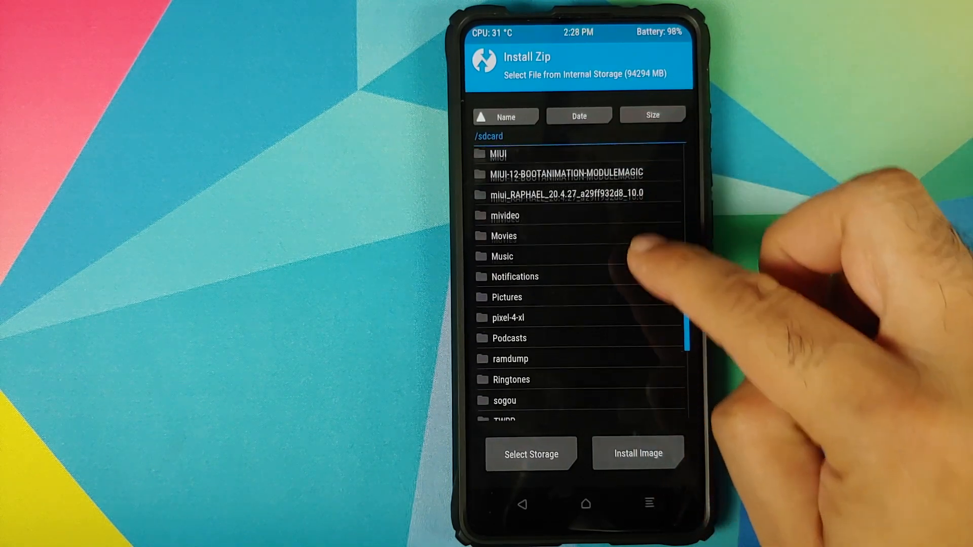
{"action": "left_click", "coordinate": [512, 317]}
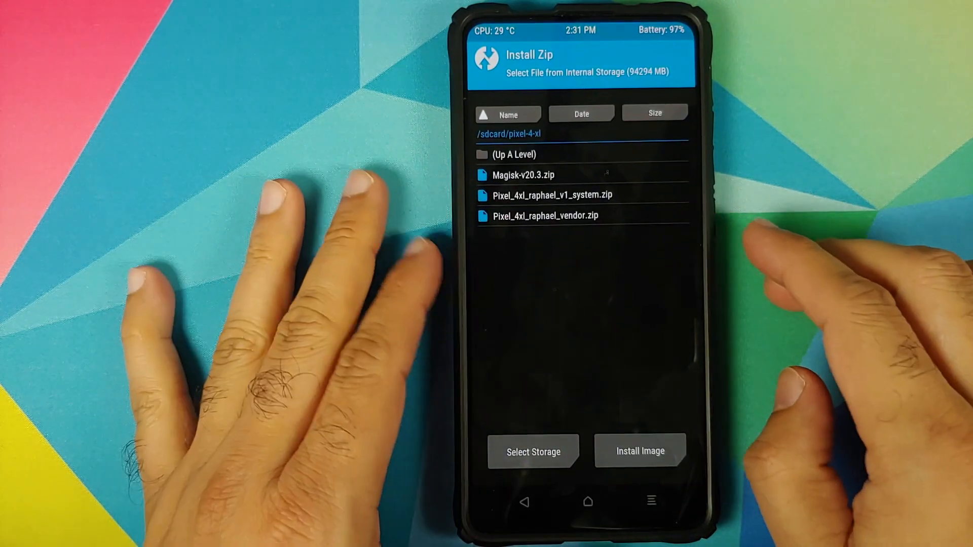
{"action": "left_click", "coordinate": [544, 216]}
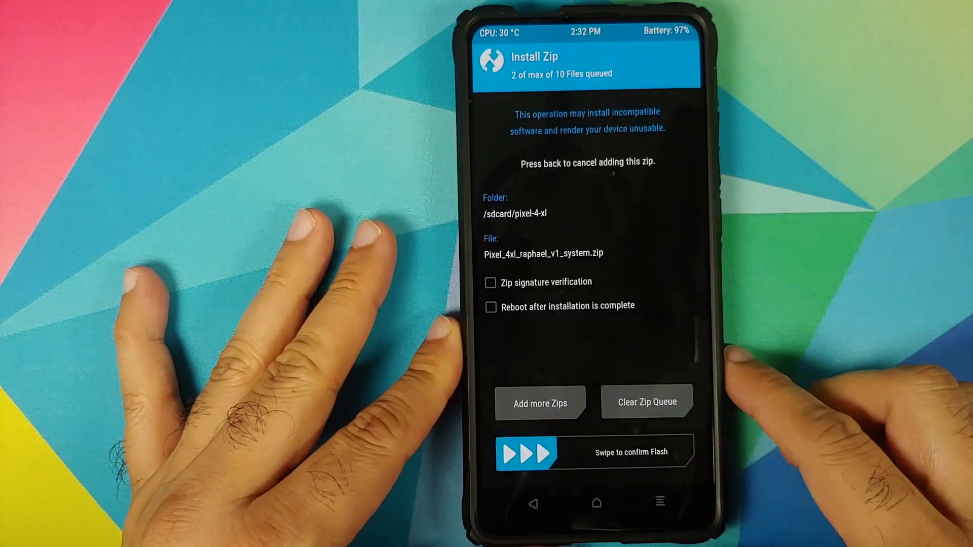
{"action": "left_click_drag", "start_coordinate": [515, 452], "coordinate": [682, 452]}
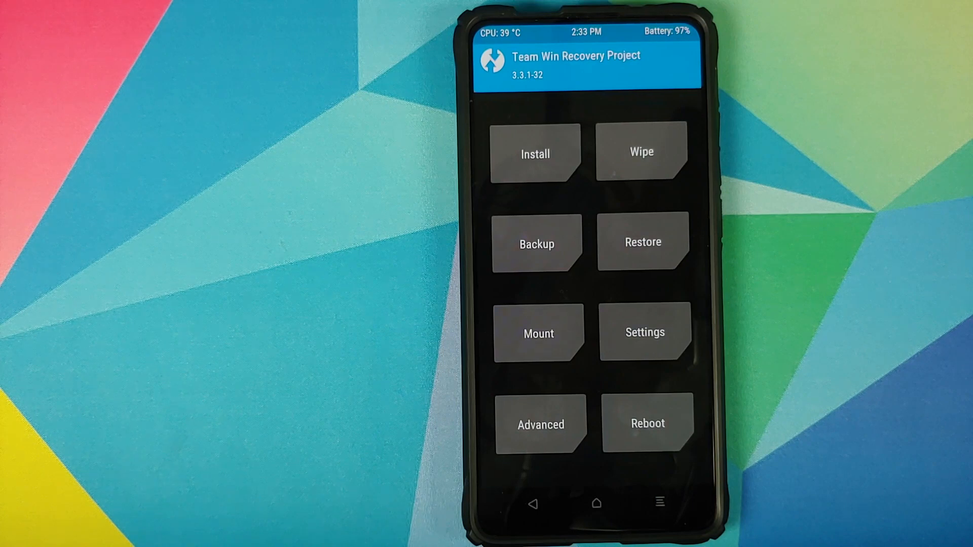
- Reboot from TWRP into the newly installed Pixel-style system
{"action": "left_click", "coordinate": [647, 424]}
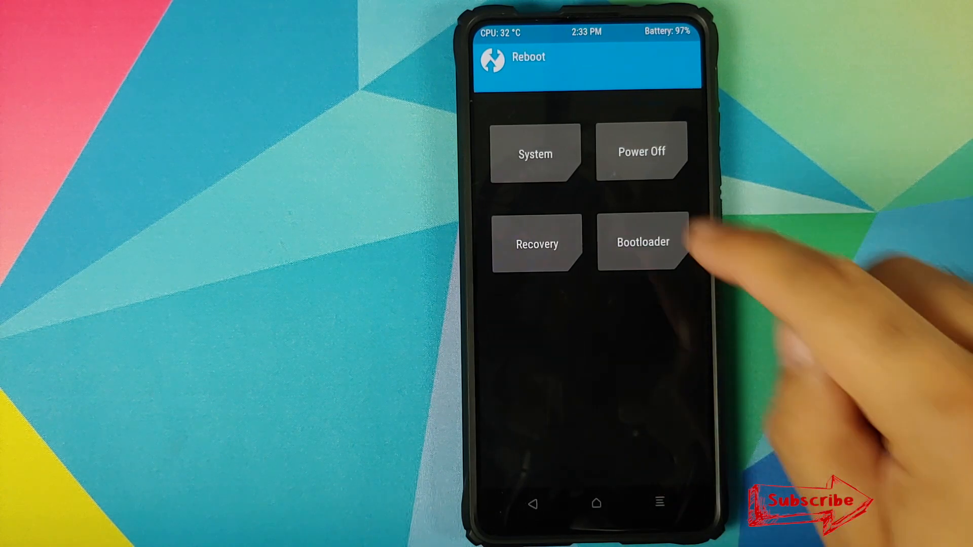
{"action": "left_click", "coordinate": [642, 242]}
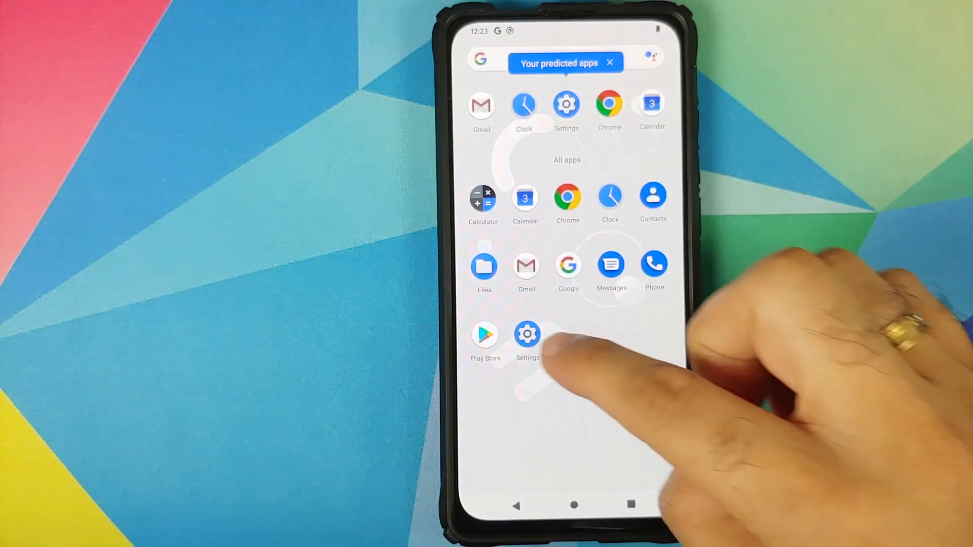
{"action": "left_click", "coordinate": [527, 334]}
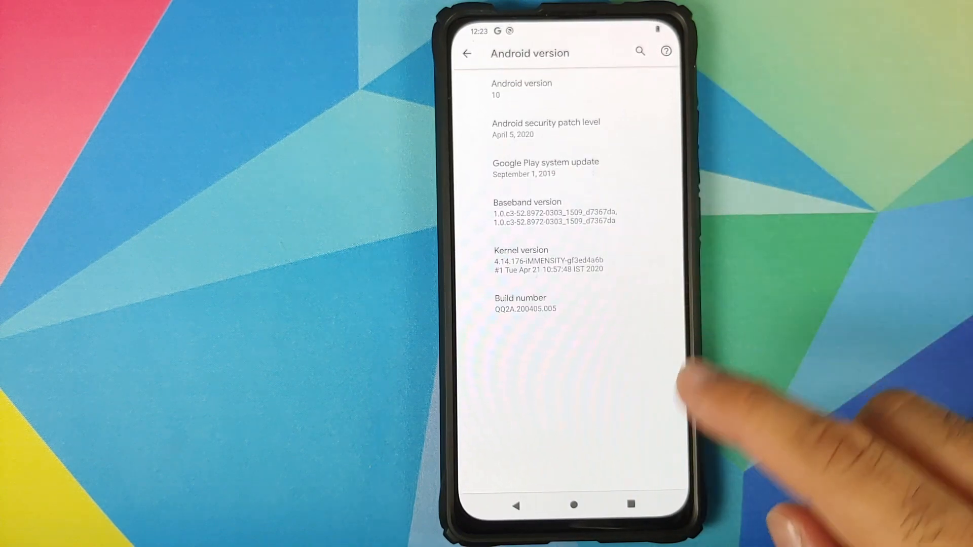
{"action": "left_click", "coordinate": [575, 507]}
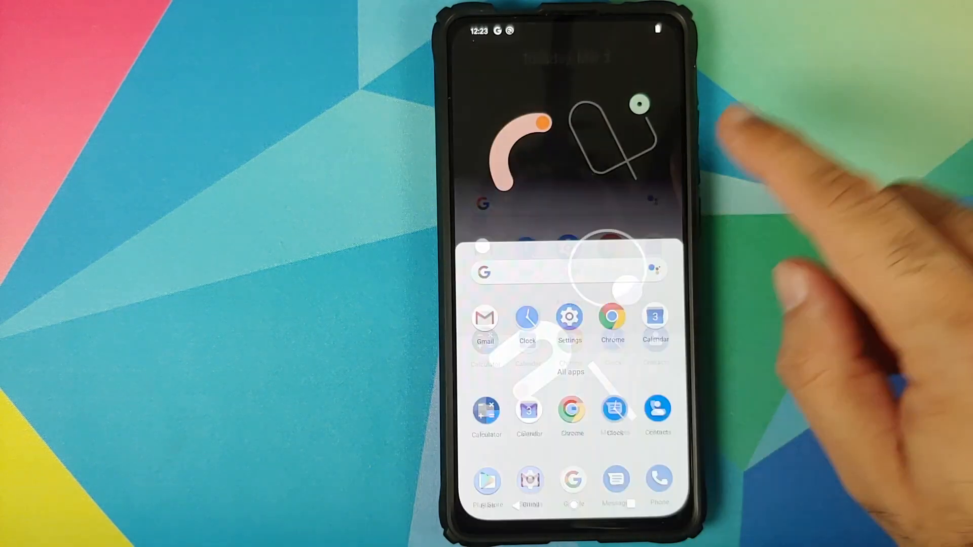
{"action": "left_click", "coordinate": [569, 318]}
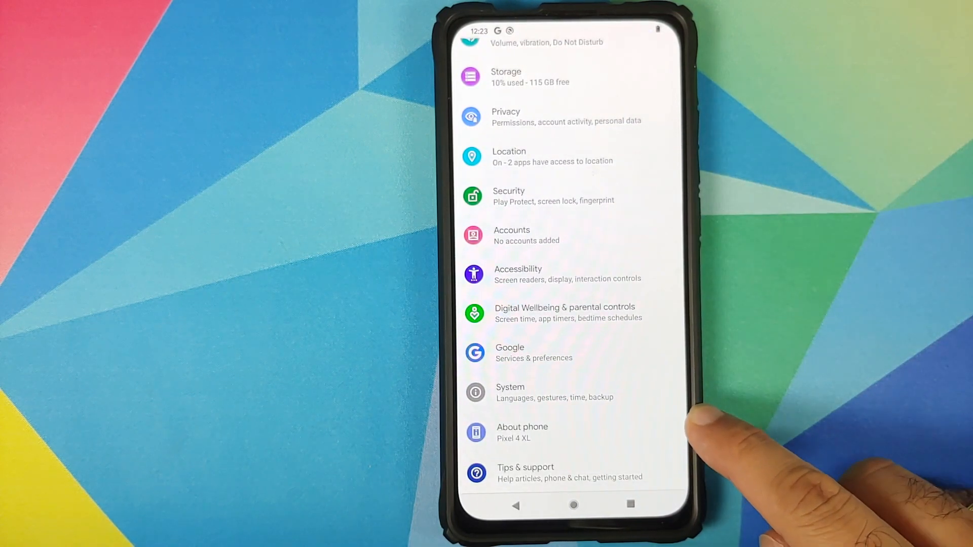
{"action": "left_click", "coordinate": [572, 505]}
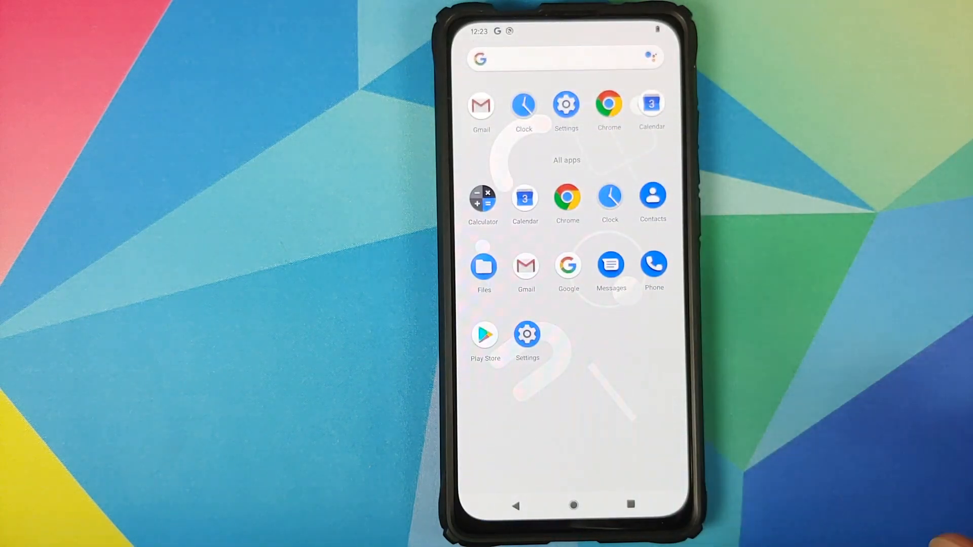
- Show internal storage in Files, browse to pixel-4-xl and install the Google Play services update APK
{"action": "left_click", "coordinate": [483, 265]}
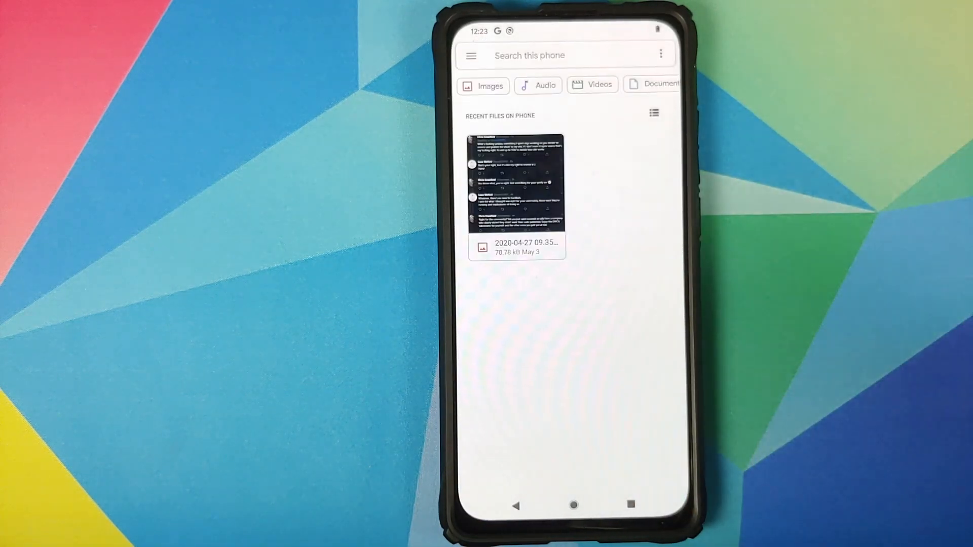
{"action": "left_click", "coordinate": [656, 54]}
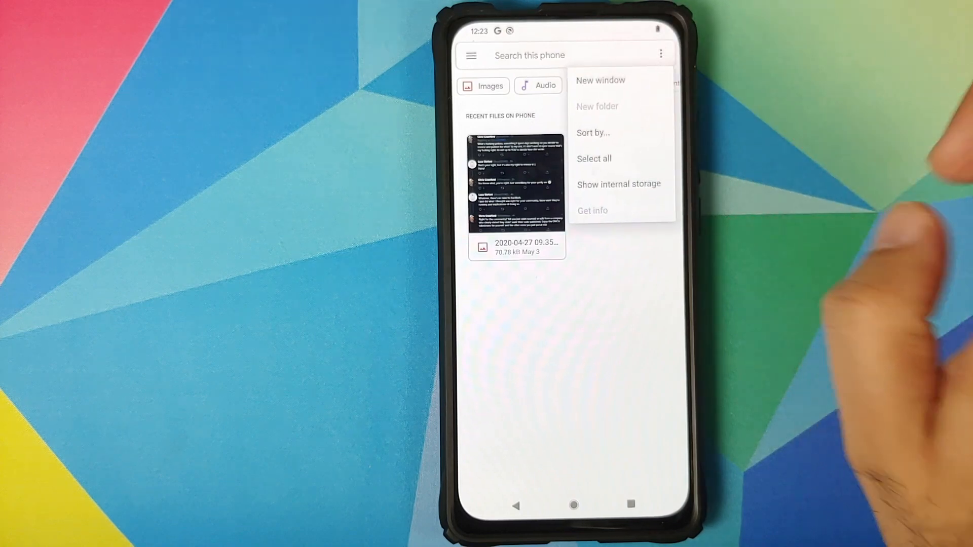
{"action": "left_click", "coordinate": [618, 184]}
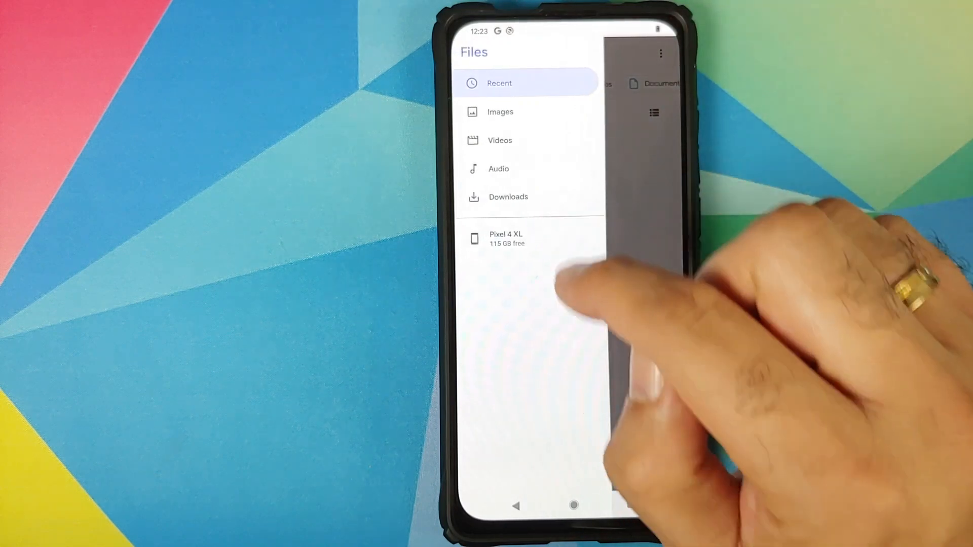
{"action": "left_click", "coordinate": [506, 239]}
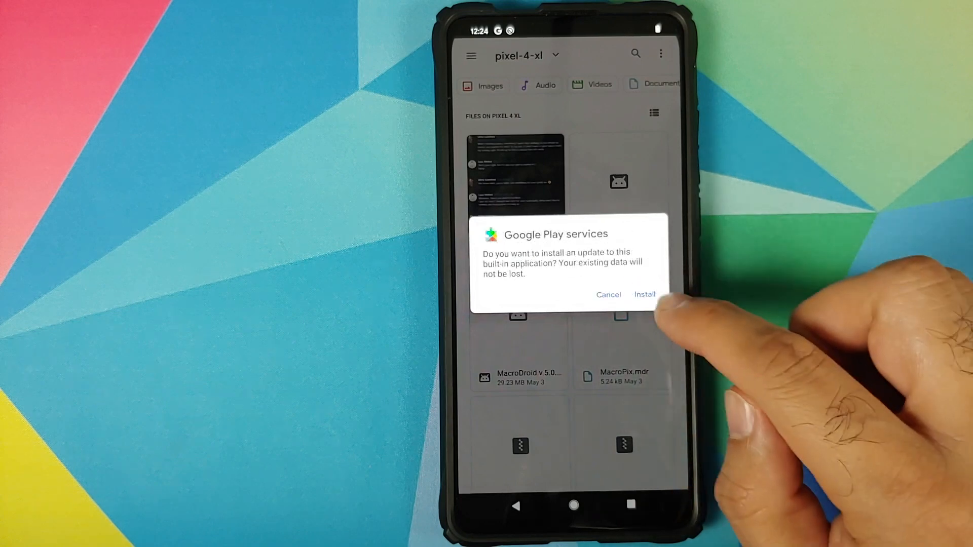
{"action": "left_click", "coordinate": [645, 294]}
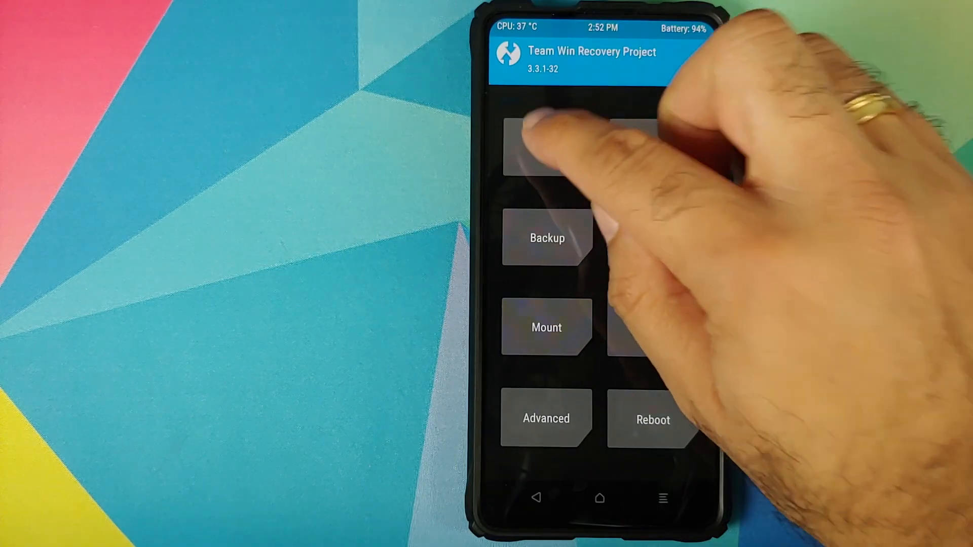
- Queue Magisk-v20.3.zip from /sdcard/pixel-4-xl and confirm flashing it
{"action": "left_click", "coordinate": [546, 144]}
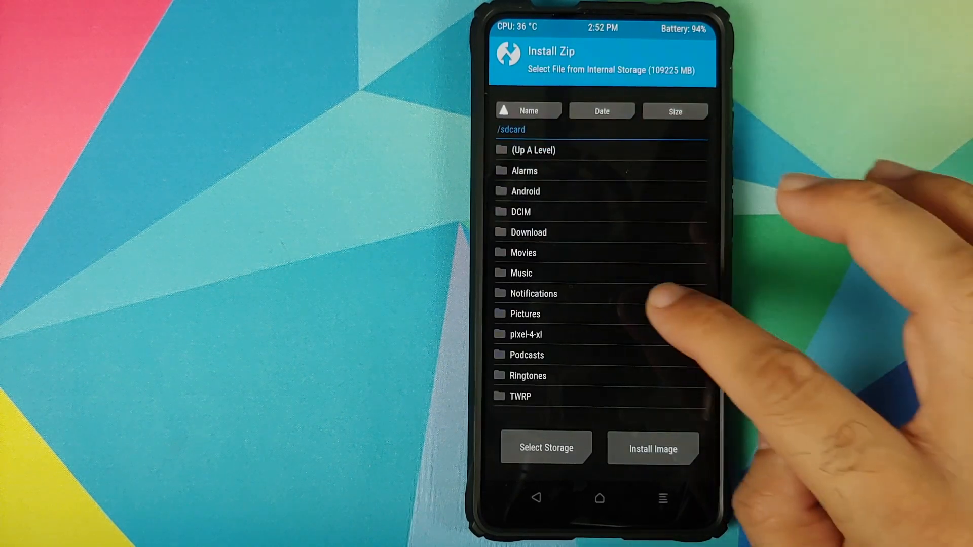
{"action": "left_click", "coordinate": [529, 334]}
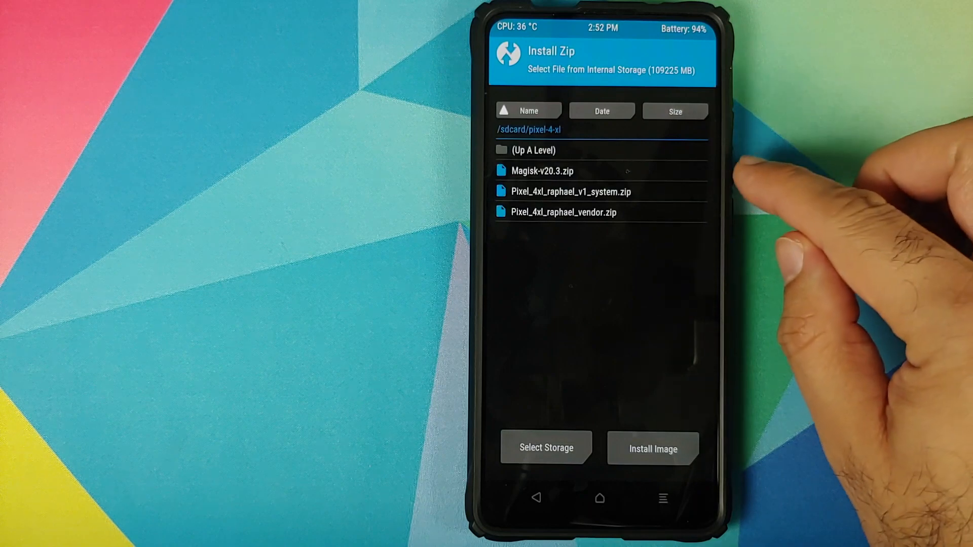
{"action": "left_click", "coordinate": [543, 171]}
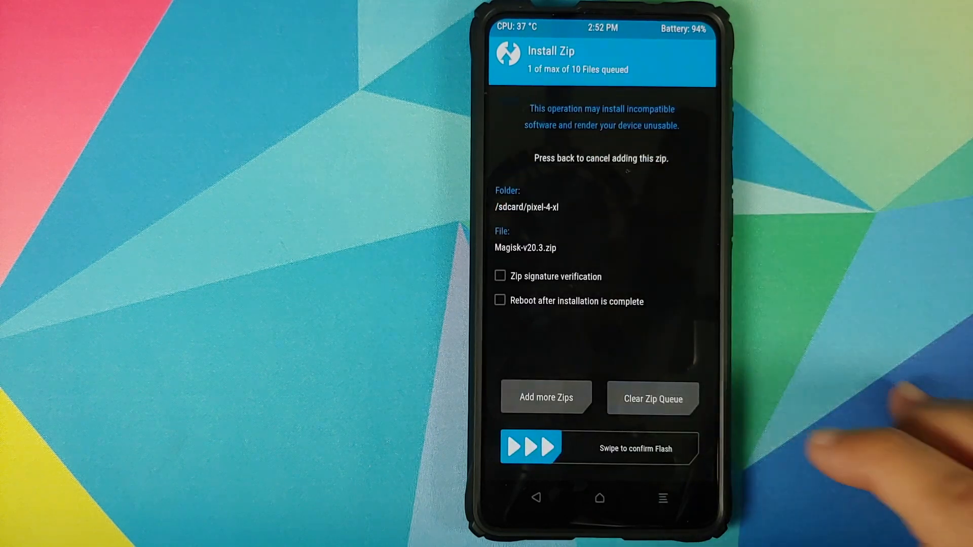
{"action": "left_click_drag", "start_coordinate": [532, 447], "coordinate": [694, 447]}
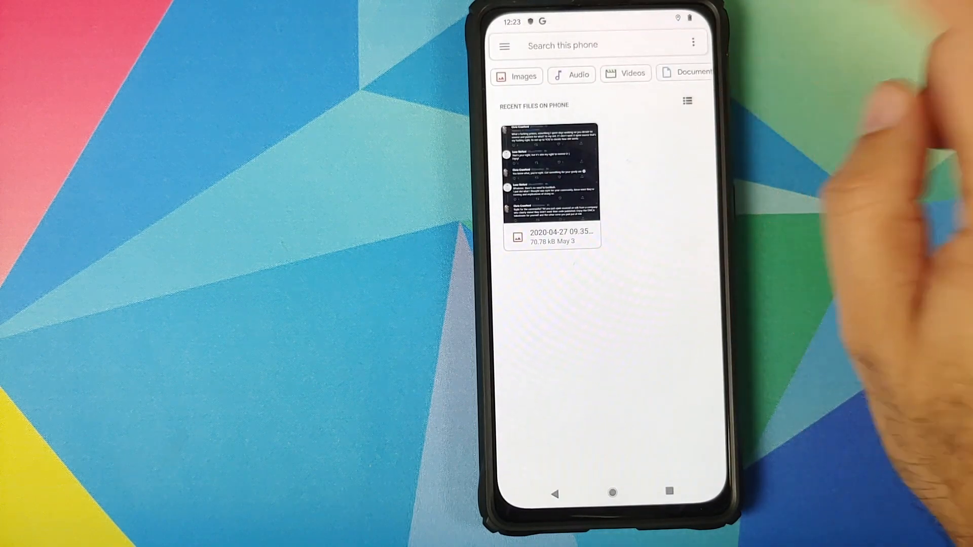
- Install the MacroDroid APK from pixel-4-xl, accepting the unknown-app warning, and launch it
{"action": "left_click", "coordinate": [691, 40]}
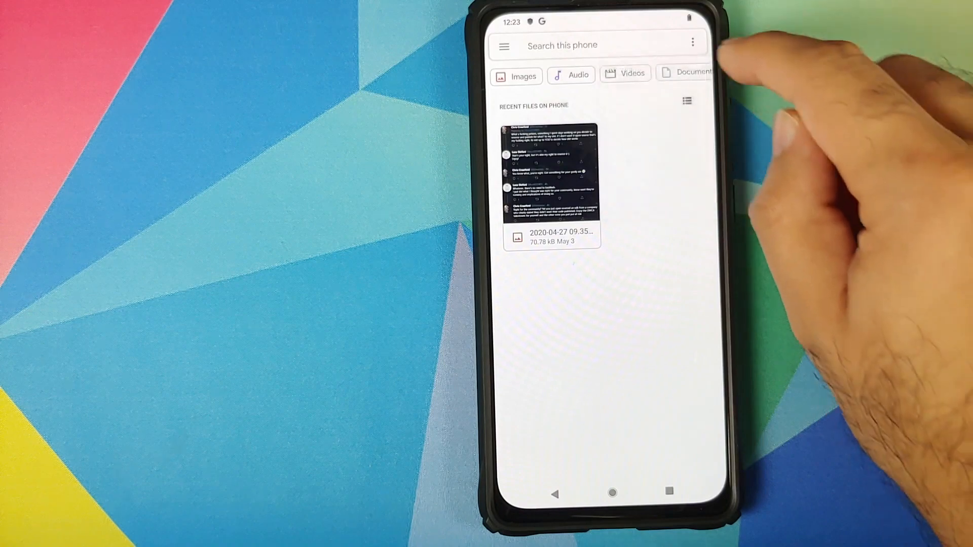
{"action": "left_click", "coordinate": [691, 42]}
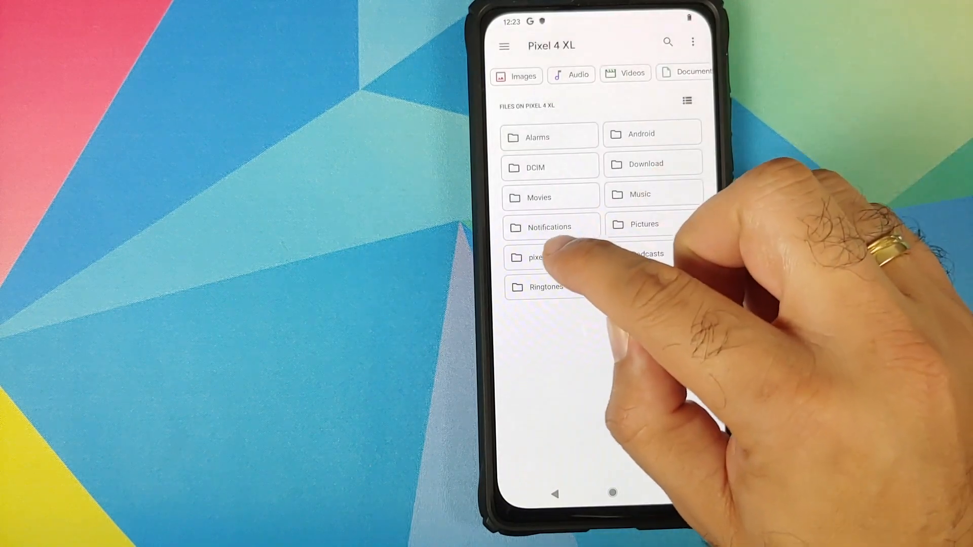
{"action": "left_click", "coordinate": [532, 257]}
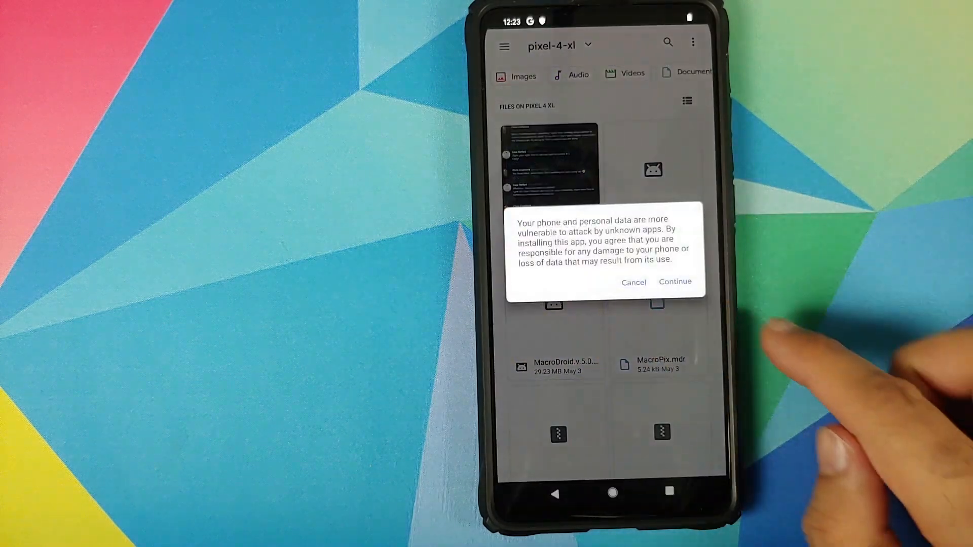
{"action": "left_click", "coordinate": [675, 281]}
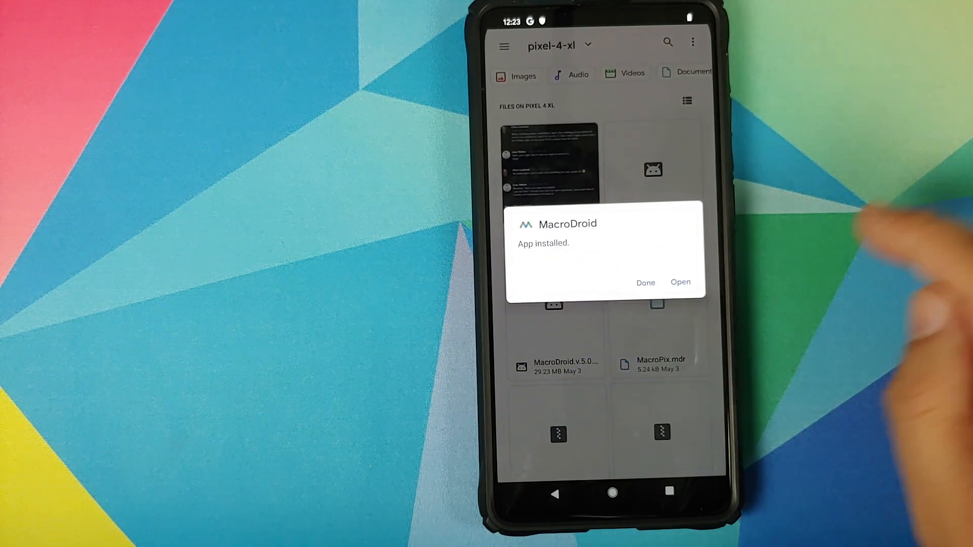
{"action": "left_click", "coordinate": [680, 282]}
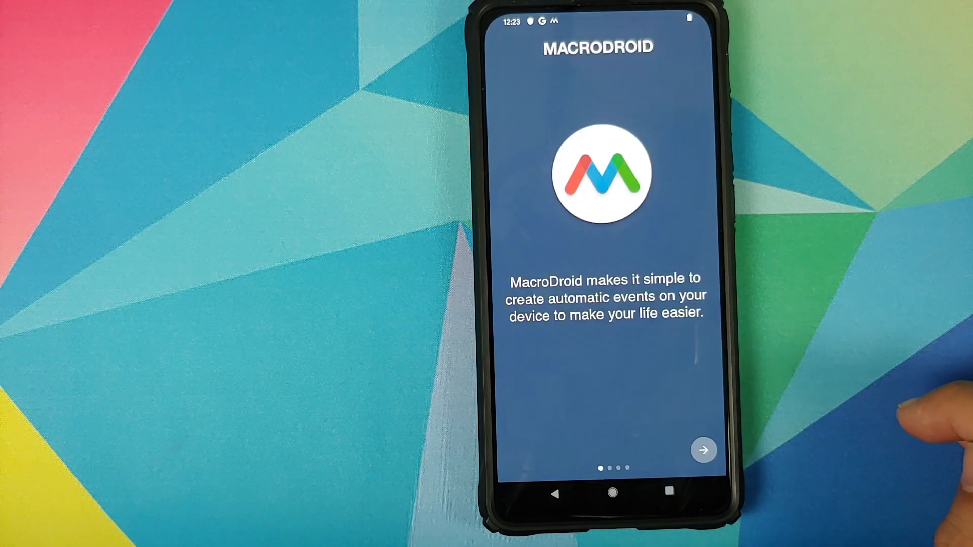
- Skip through MacroDroid's intro pages and go to Export/Import Macros
{"action": "left_click", "coordinate": [706, 450]}
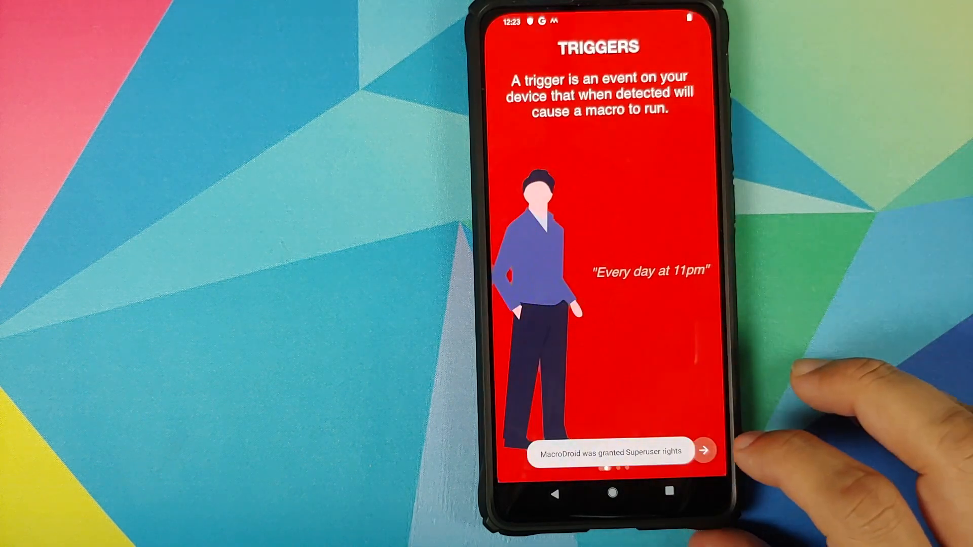
{"action": "left_click", "coordinate": [708, 452]}
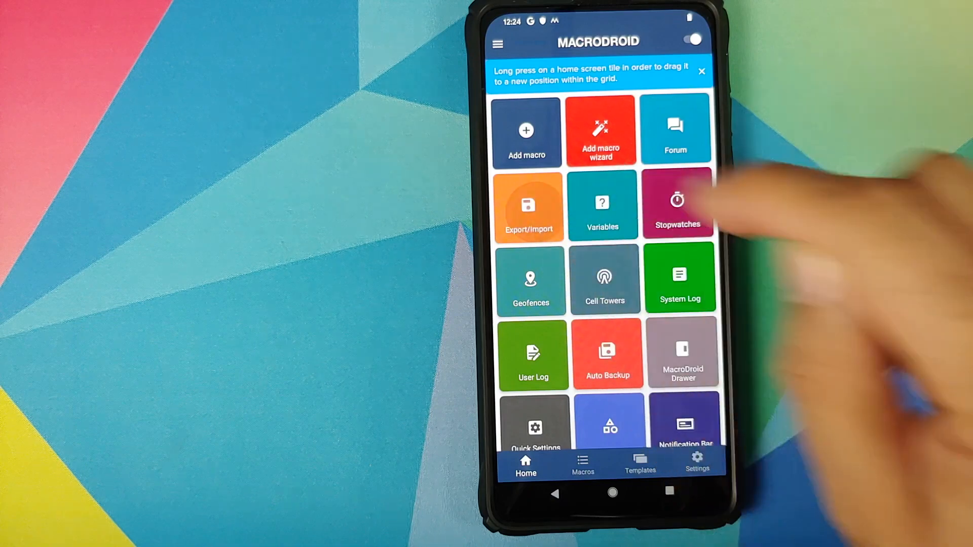
{"action": "left_click", "coordinate": [529, 206]}
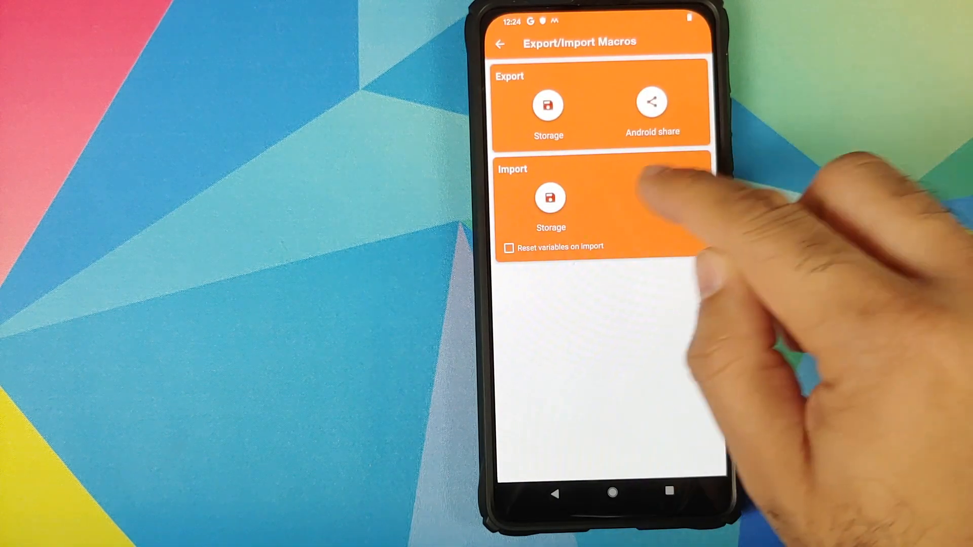
- Import macros from storage, allowing file access, picking the .mdr file in Pixel 4 XL's pixel-4-xl folder
{"action": "left_click", "coordinate": [550, 197]}
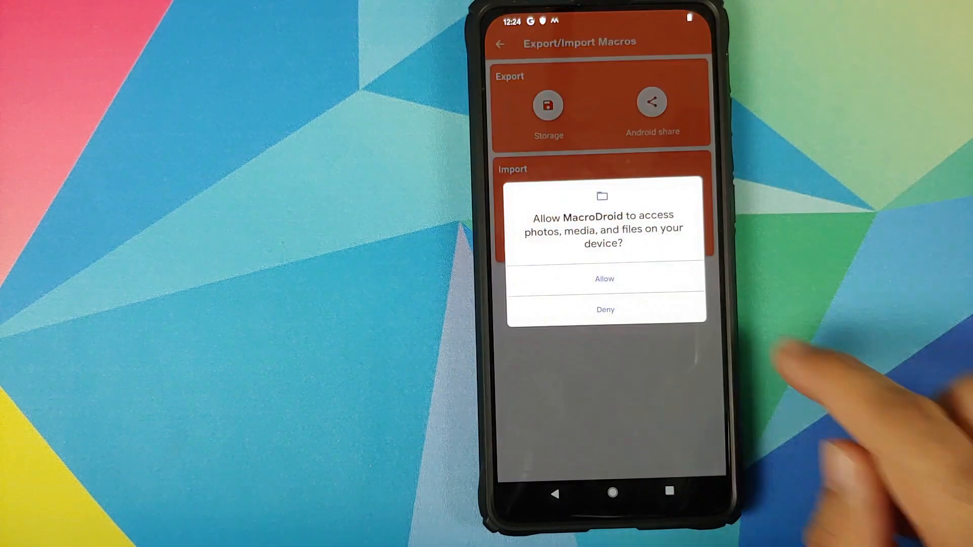
{"action": "left_click", "coordinate": [604, 279]}
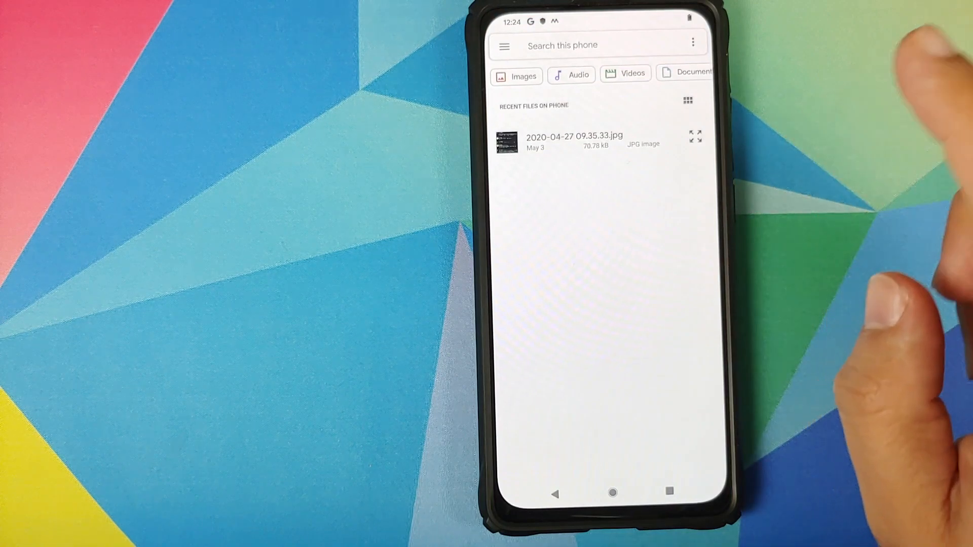
{"action": "left_click", "coordinate": [691, 41]}
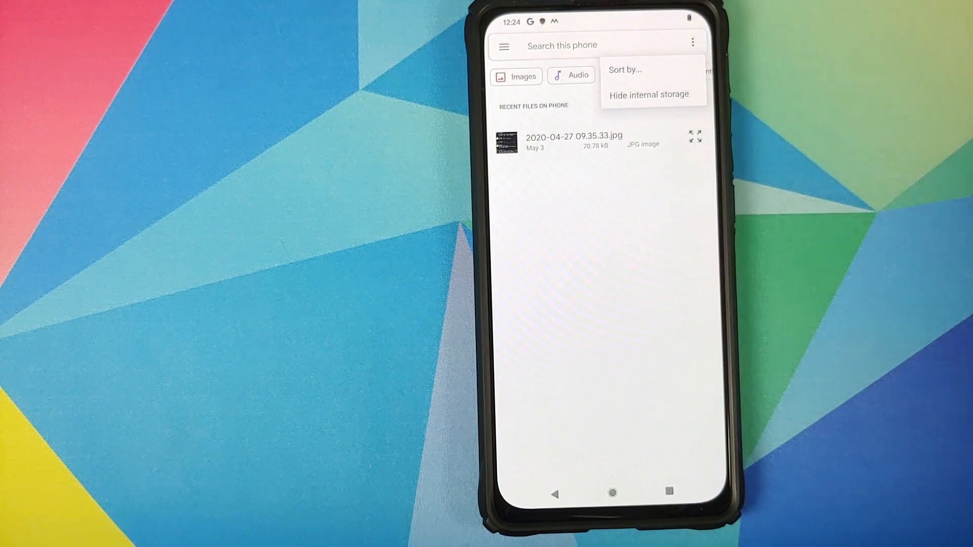
{"action": "left_click", "coordinate": [503, 45]}
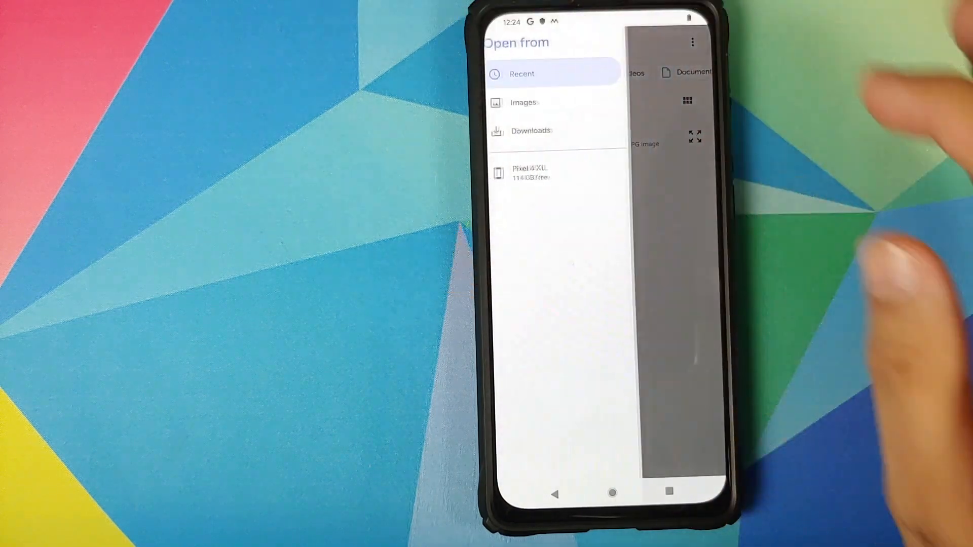
{"action": "left_click", "coordinate": [529, 172]}
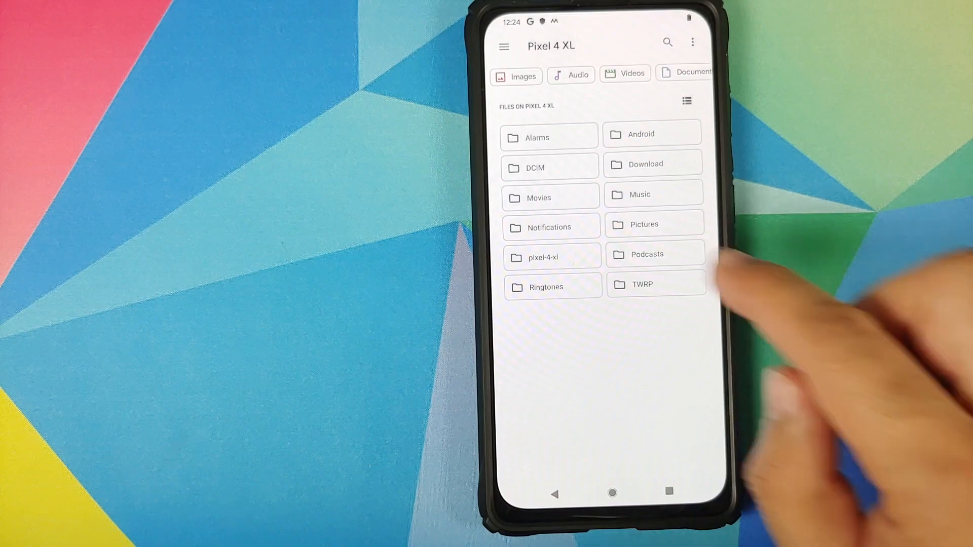
{"action": "left_click", "coordinate": [543, 256]}
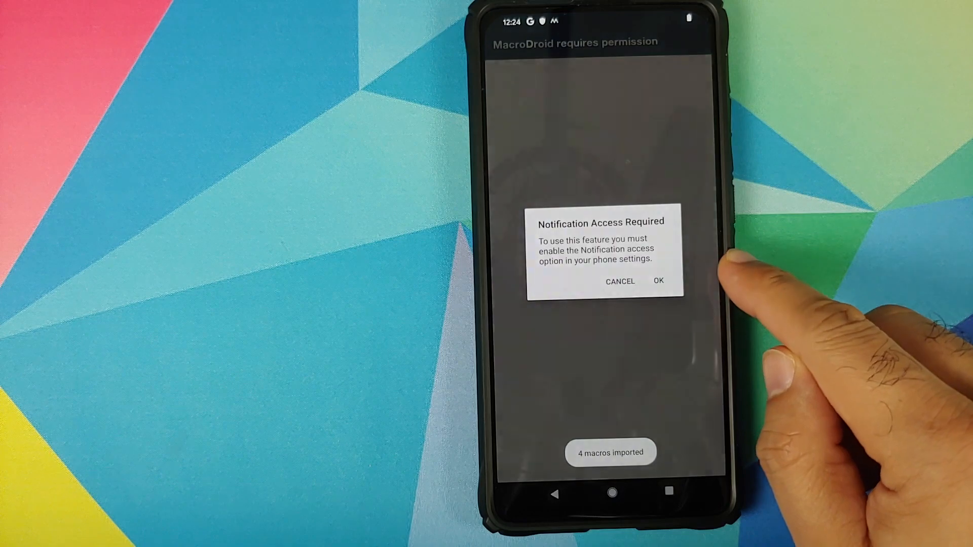
- Grant MacroDroid notification access in Settings and return to MacroDroid's home screen
{"action": "left_click", "coordinate": [659, 281]}
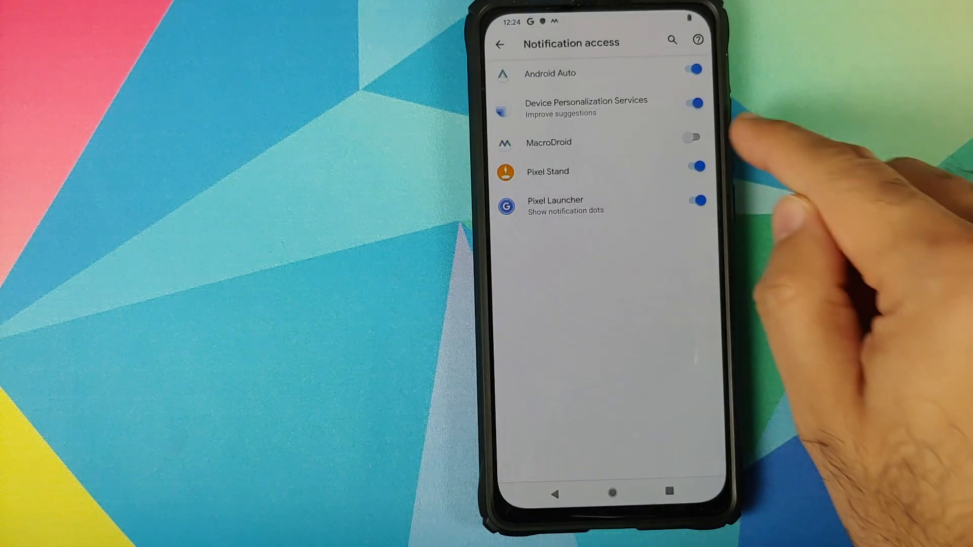
{"action": "left_click", "coordinate": [694, 137]}
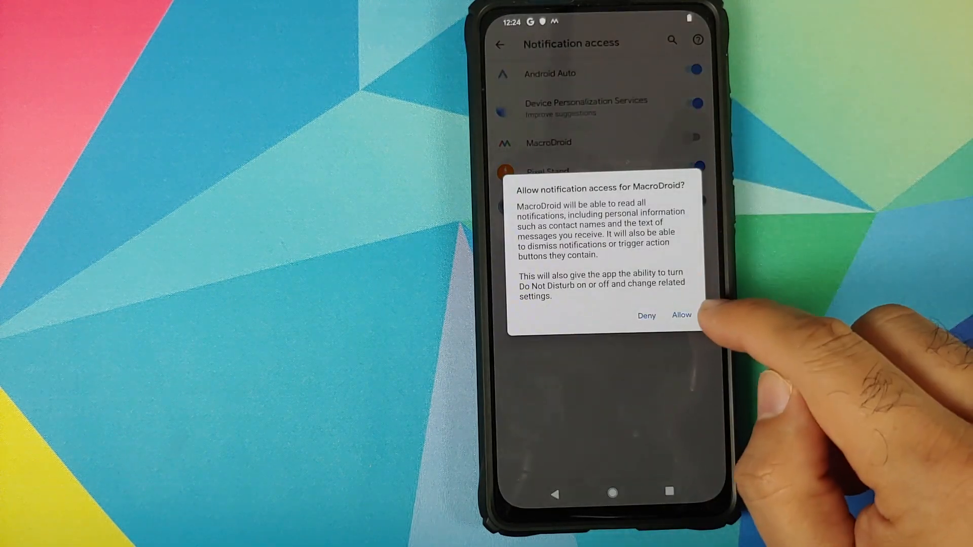
{"action": "left_click", "coordinate": [681, 316]}
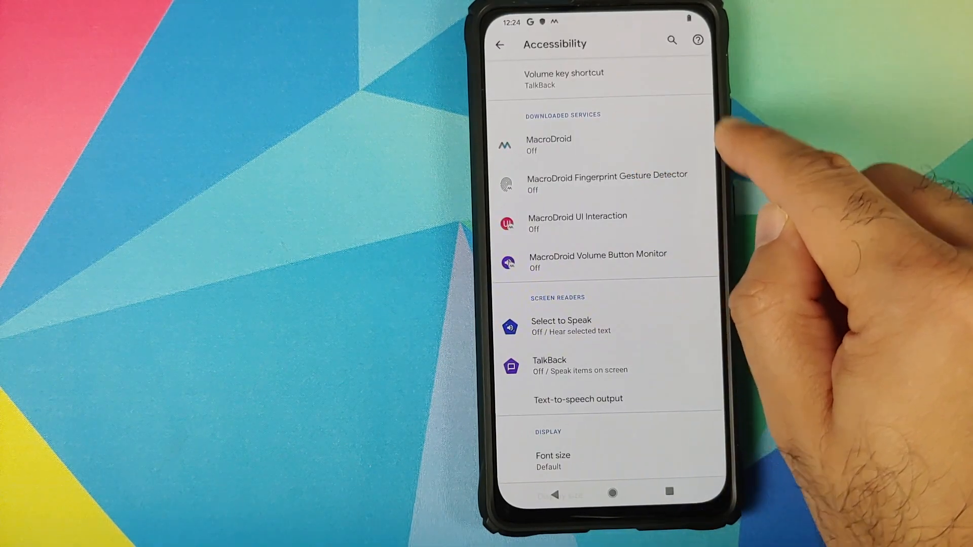
{"action": "left_click", "coordinate": [548, 144]}
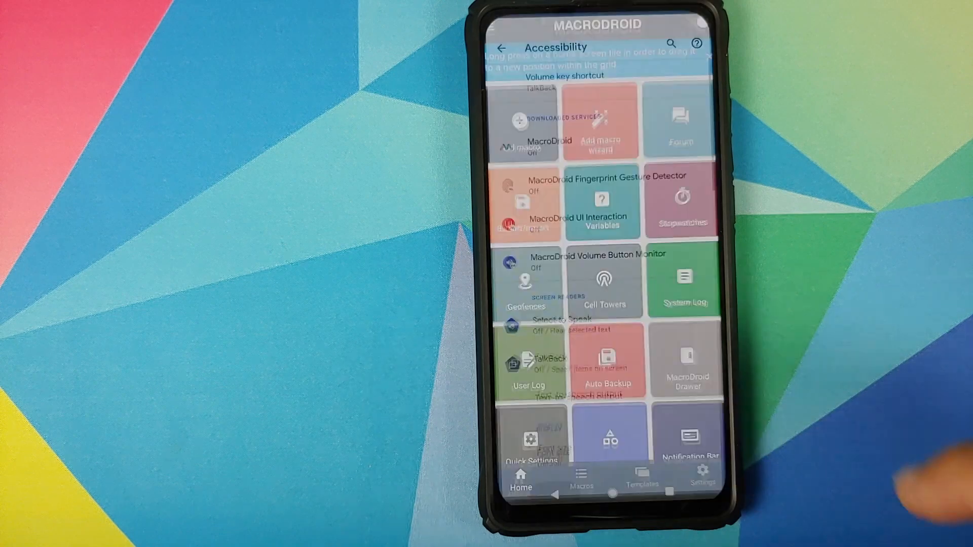
{"action": "left_click", "coordinate": [505, 44]}
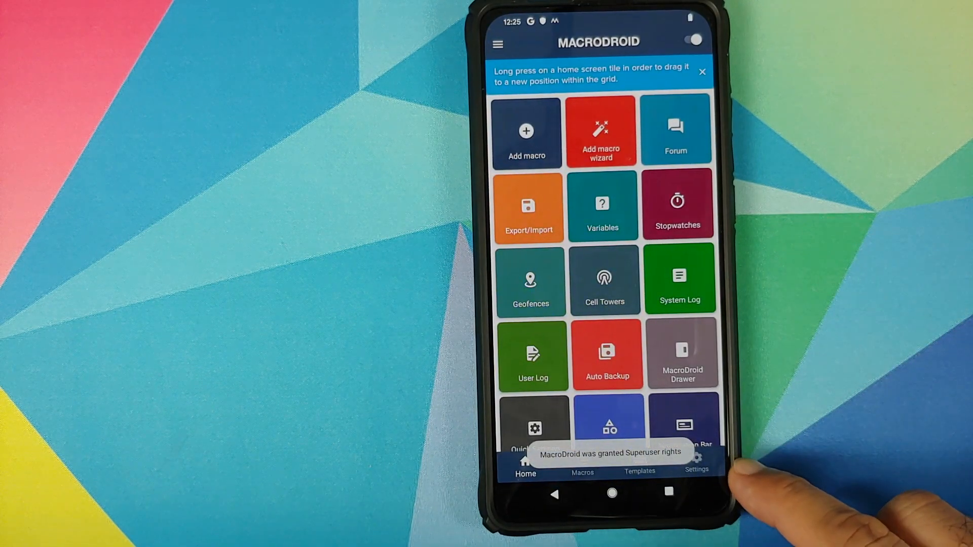